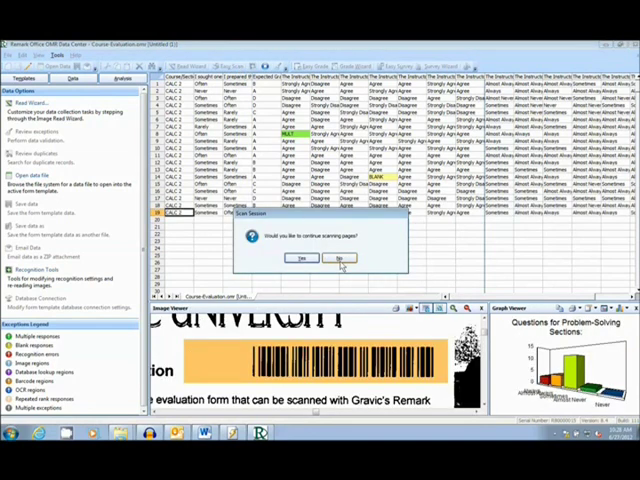
Answer No to the scan-more-pages prompt so the scanned evaluation data loads
click(340, 258)
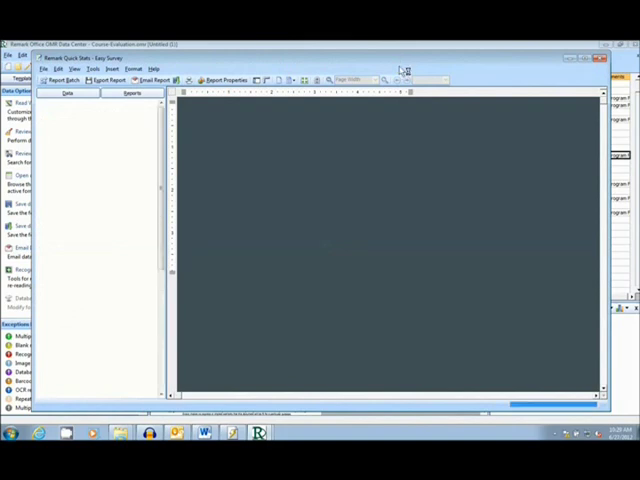
Run the 203 Item Analysis Graph and 206 Item Statistics reports in Quick Stats
click(131, 92)
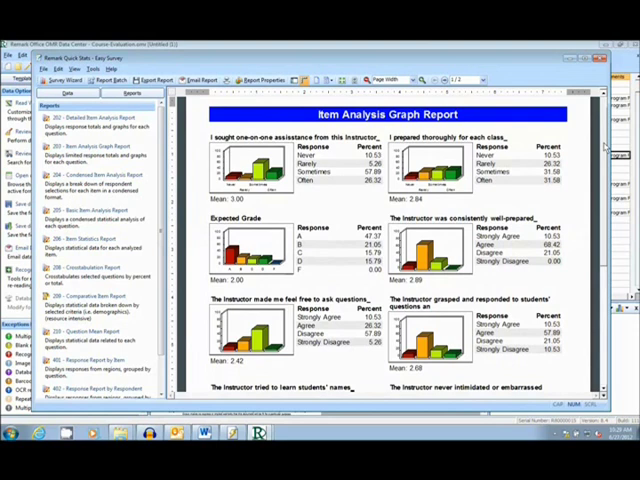
scroll(down, 3)
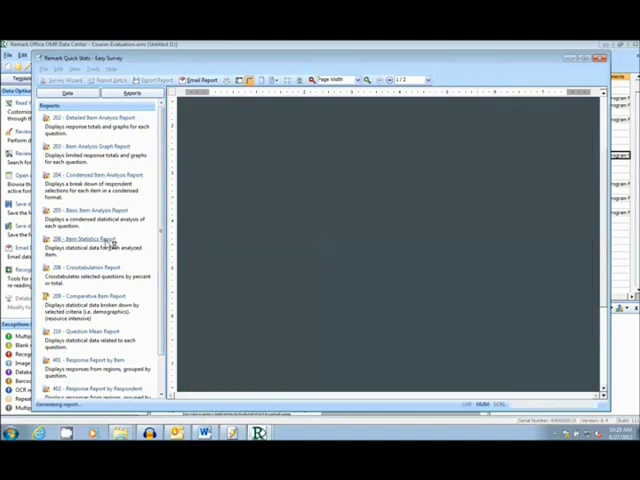
click(85, 239)
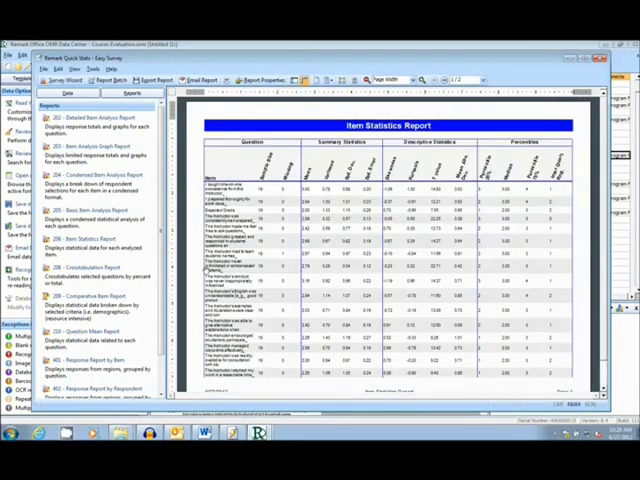